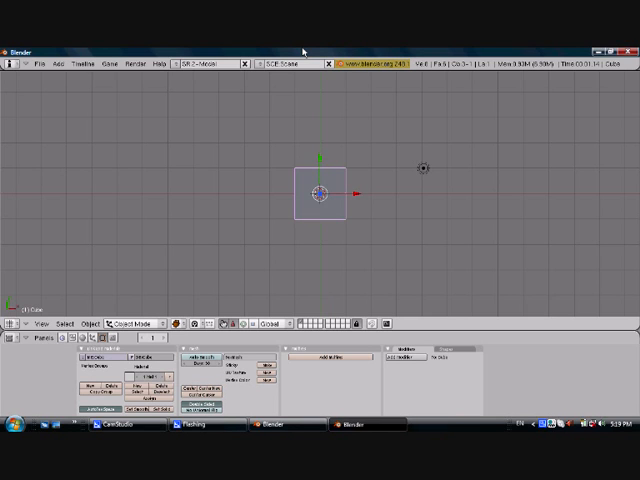
{"action": "mouse_move", "coordinate": [394, 135]}
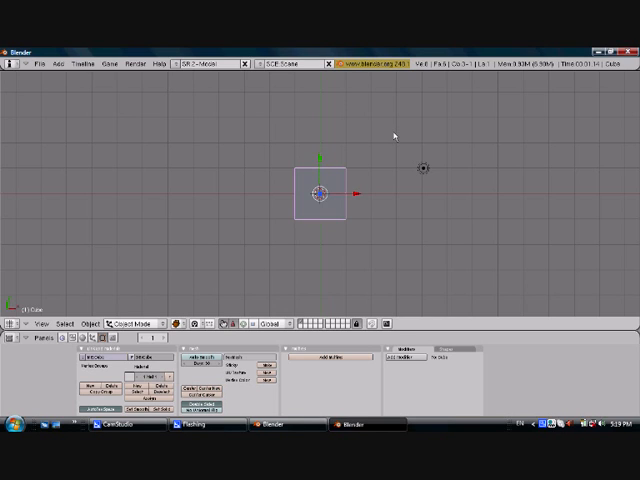
{"action": "mouse_move", "coordinate": [393, 141]}
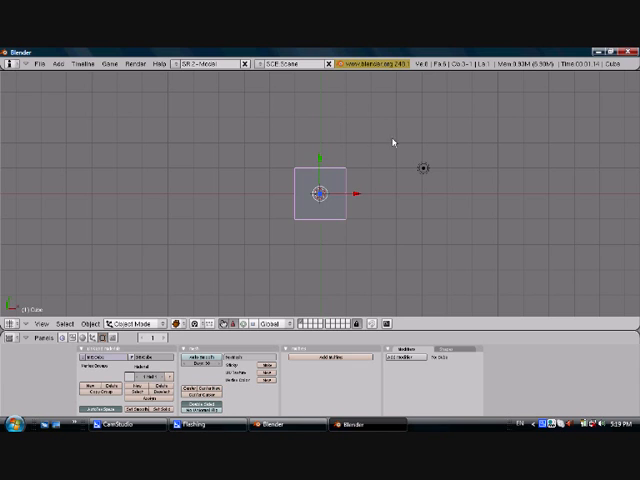
{"action": "mouse_move", "coordinate": [407, 339]}
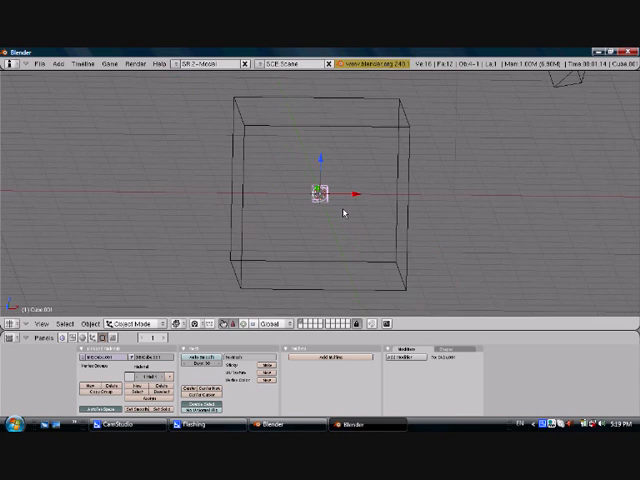
Step: Move the small cube up toward the top of the large domain box
{"action": "left_click_drag", "start_coordinate": [320, 190], "coordinate": [320, 135]}
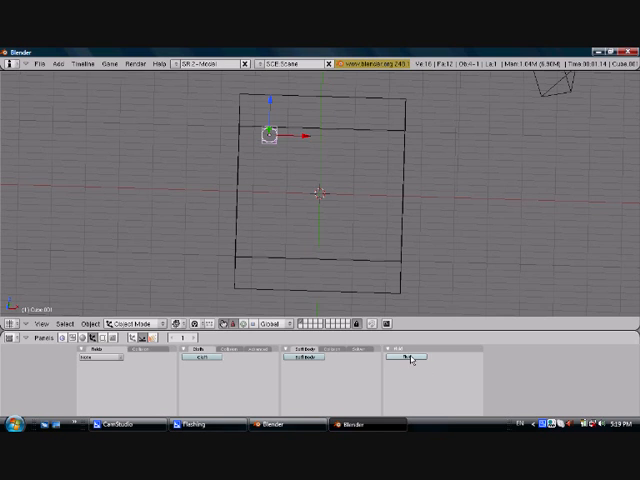
Step: Enable fluid simulation for the selected cube in the Physics Fluid panel
{"action": "left_click", "coordinate": [410, 357]}
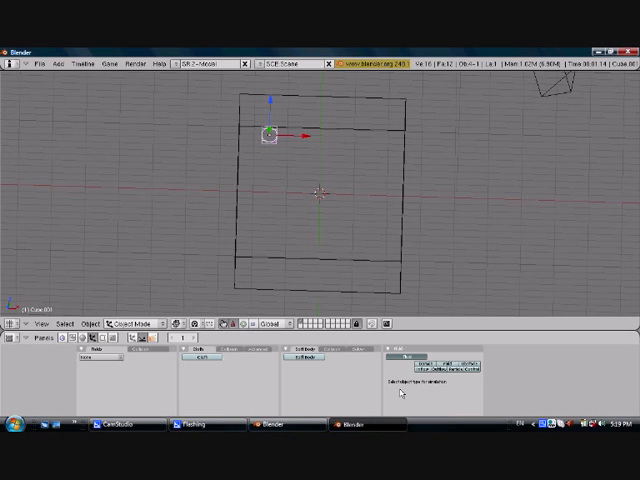
{"action": "mouse_move", "coordinate": [440, 385]}
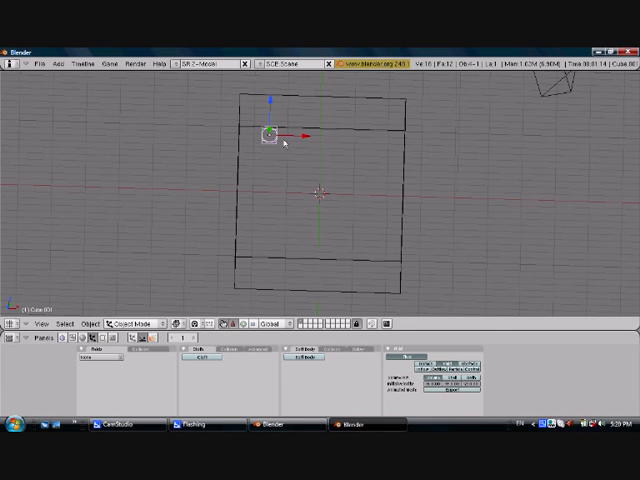
{"action": "mouse_move", "coordinate": [271, 299]}
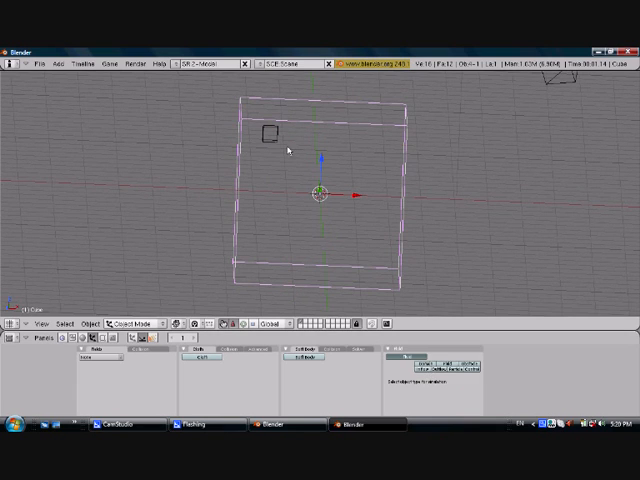
{"action": "mouse_move", "coordinate": [103, 253]}
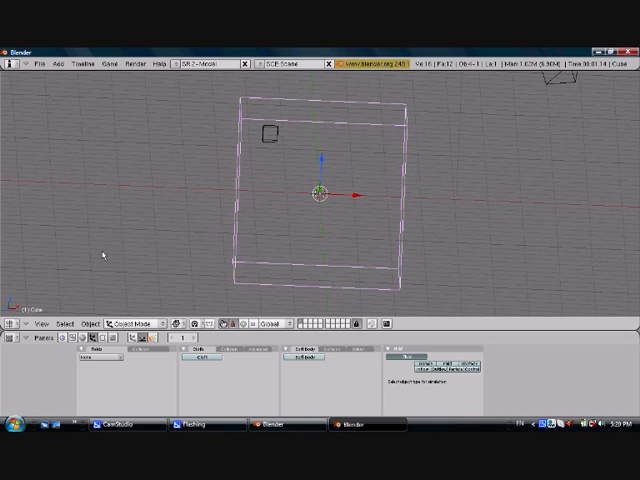
{"action": "mouse_move", "coordinate": [348, 270]}
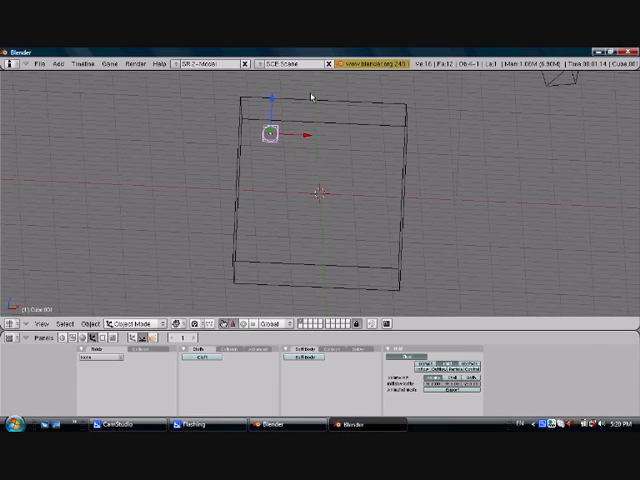
{"action": "mouse_move", "coordinate": [451, 131]}
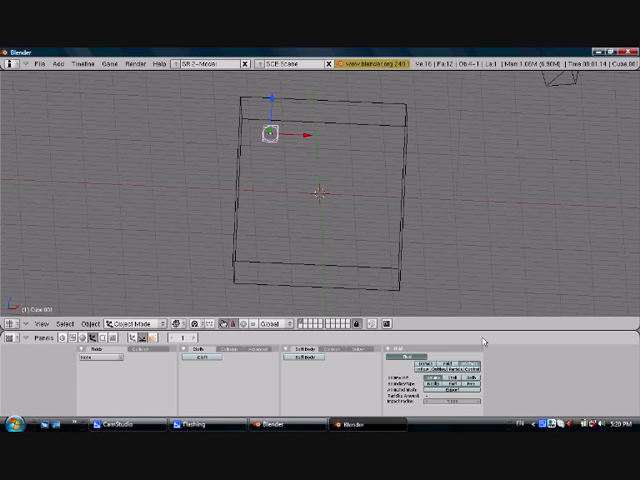
{"action": "mouse_move", "coordinate": [270, 97]}
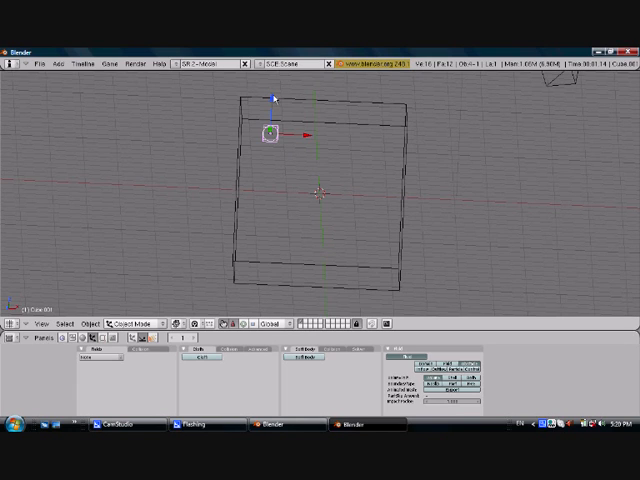
{"action": "mouse_move", "coordinate": [500, 385]}
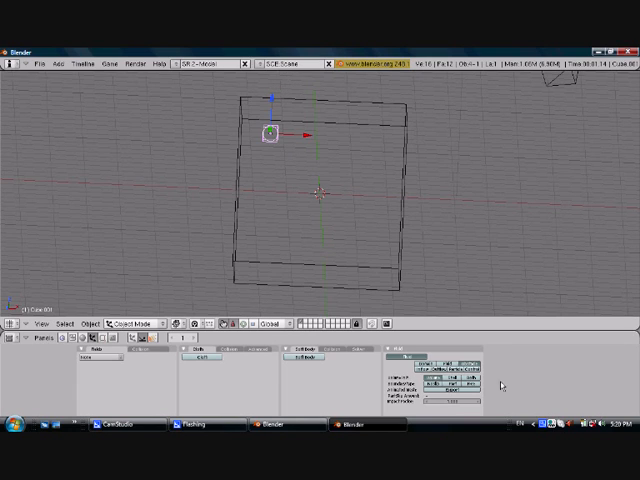
{"action": "mouse_move", "coordinate": [385, 195]}
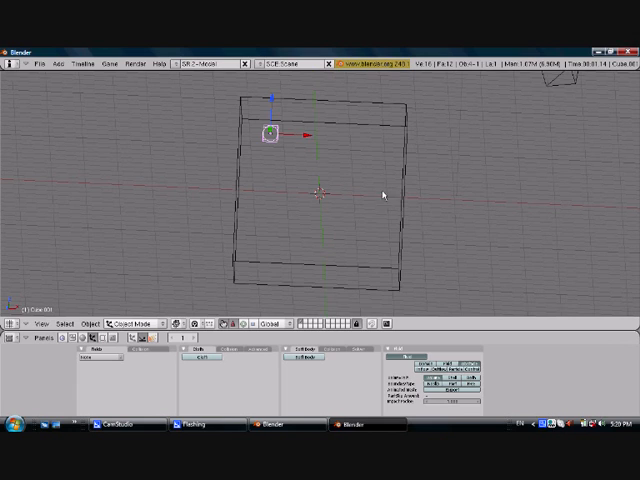
{"action": "mouse_move", "coordinate": [323, 170]}
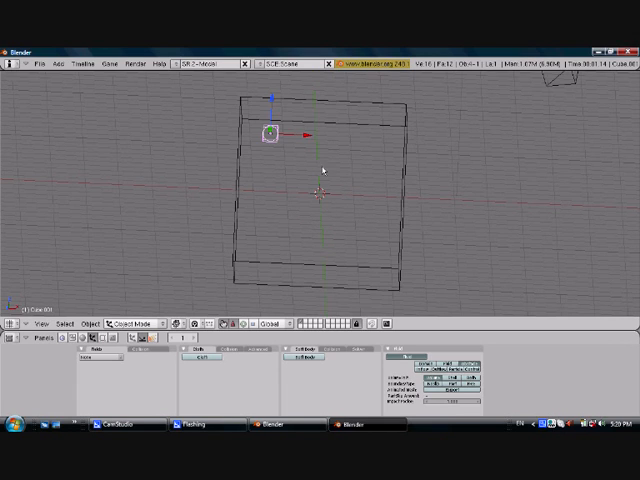
{"action": "mouse_move", "coordinate": [325, 188]}
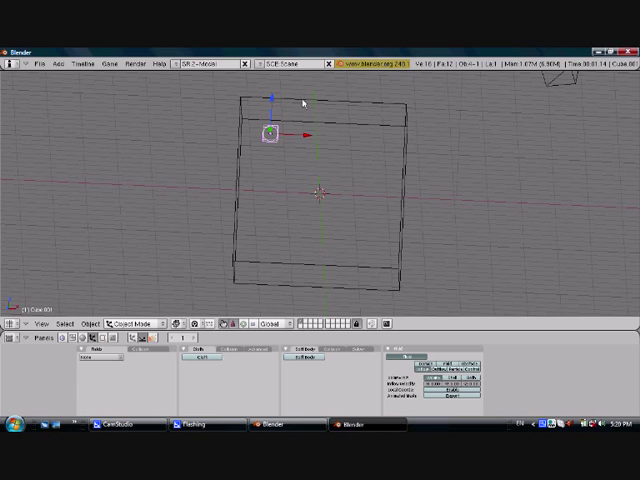
{"action": "mouse_move", "coordinate": [258, 140]}
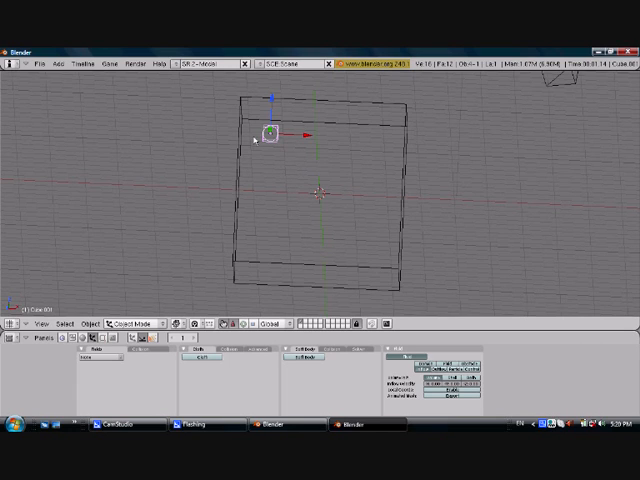
{"action": "mouse_move", "coordinate": [384, 136]}
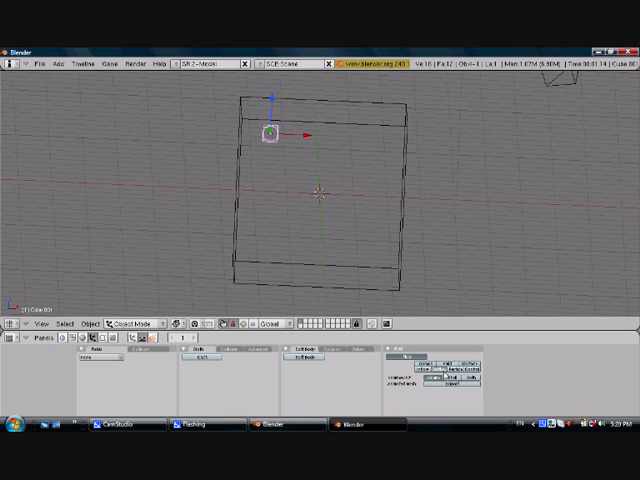
{"action": "mouse_move", "coordinate": [331, 216]}
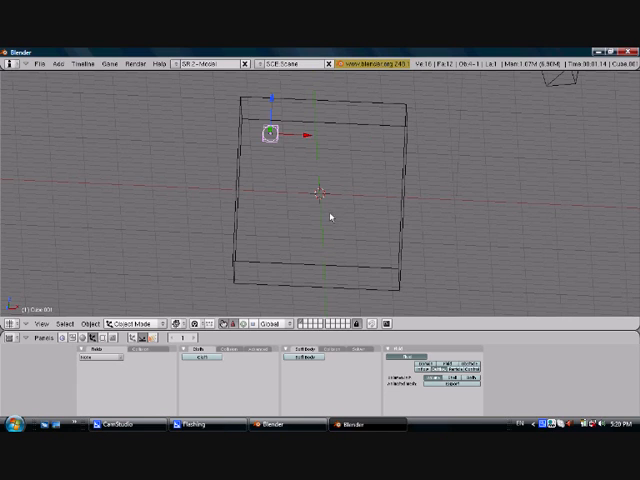
{"action": "mouse_move", "coordinate": [275, 196]}
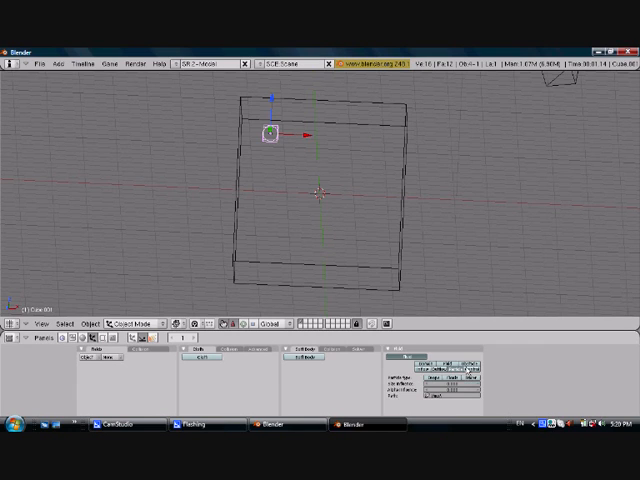
{"action": "mouse_move", "coordinate": [424, 48]}
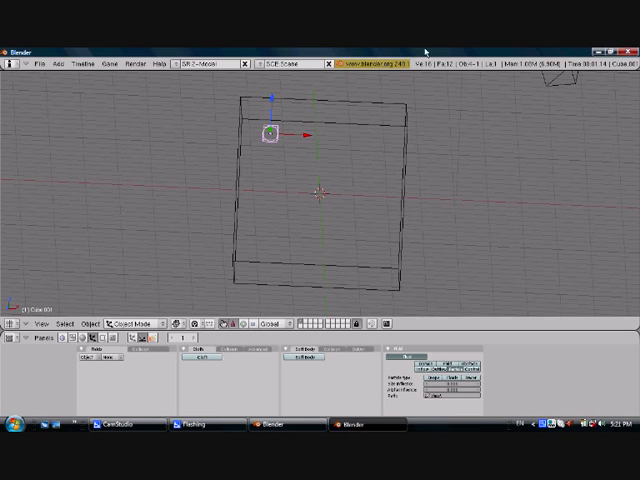
Step: Choose the Inflow fluid type for Cube.001 so it feeds the simulation
{"action": "left_click", "coordinate": [480, 372]}
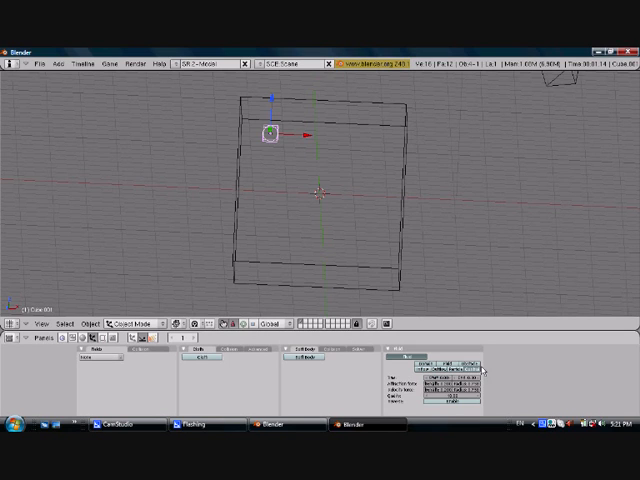
{"action": "mouse_move", "coordinate": [380, 208]}
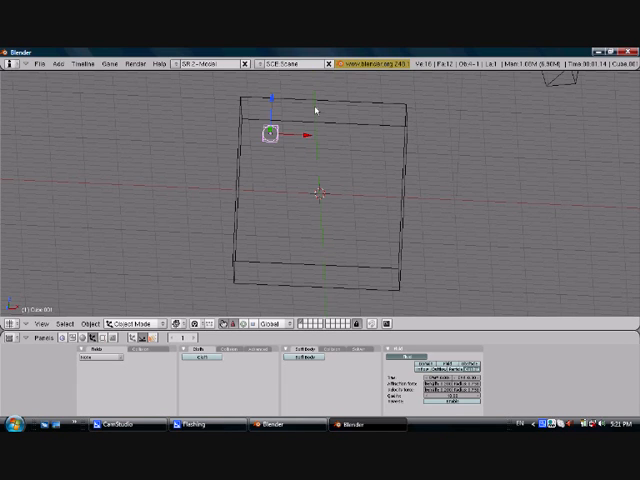
{"action": "mouse_move", "coordinate": [340, 265]}
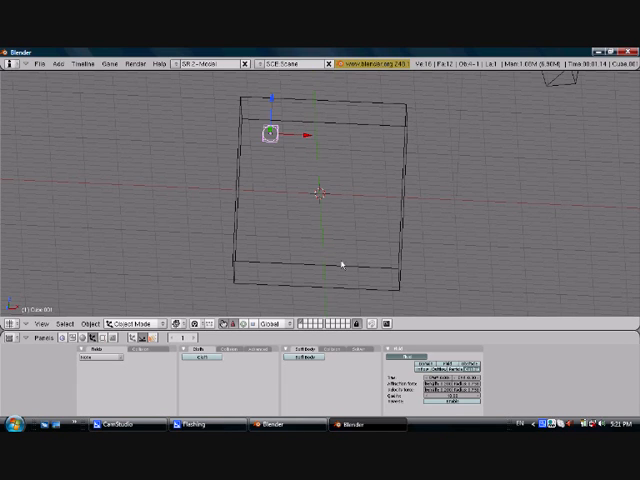
{"action": "mouse_move", "coordinate": [238, 200]}
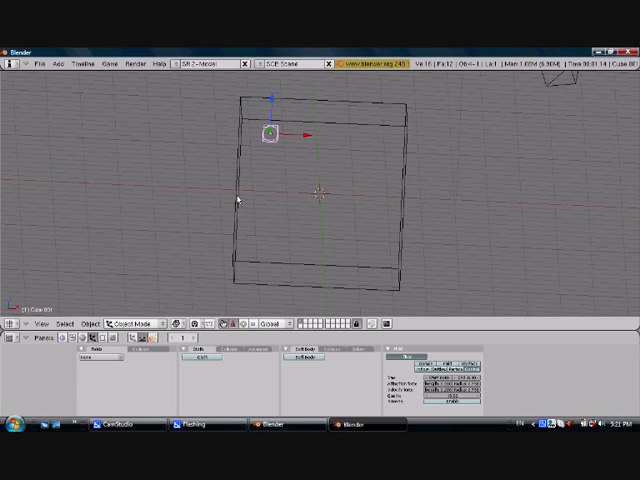
{"action": "mouse_move", "coordinate": [408, 259]}
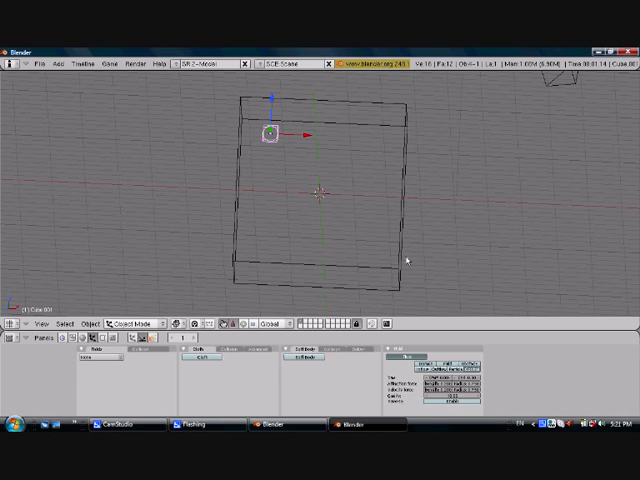
{"action": "mouse_move", "coordinate": [333, 291]}
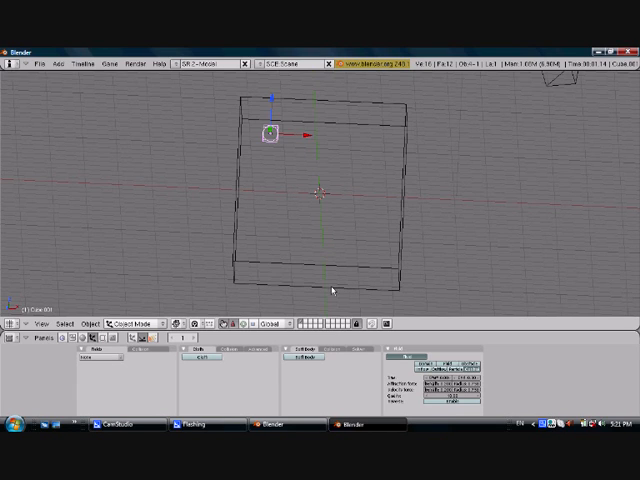
{"action": "mouse_move", "coordinate": [405, 285]}
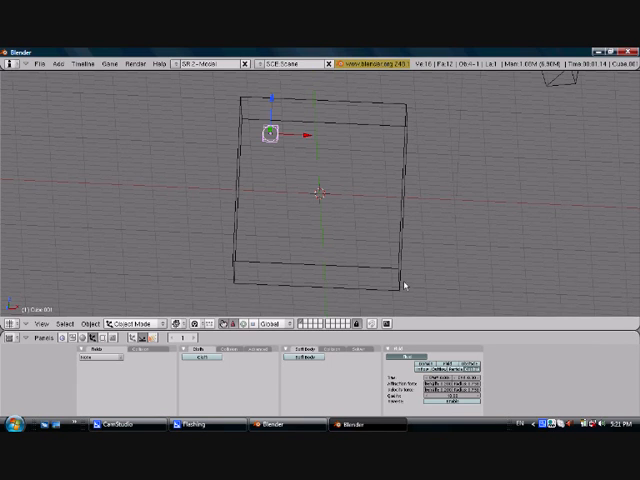
{"action": "mouse_move", "coordinate": [333, 307]}
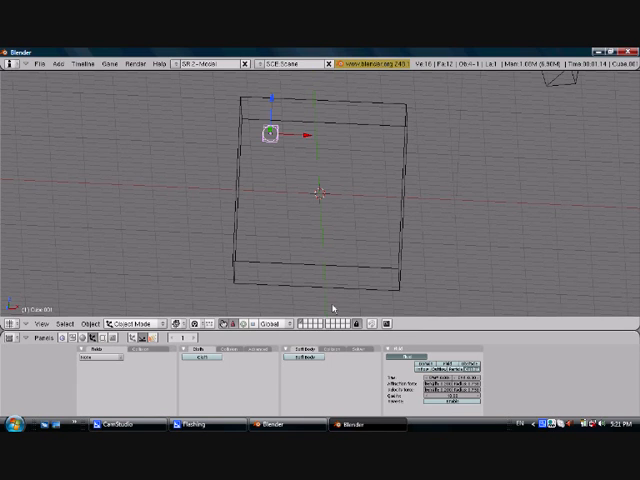
{"action": "mouse_move", "coordinate": [375, 229]}
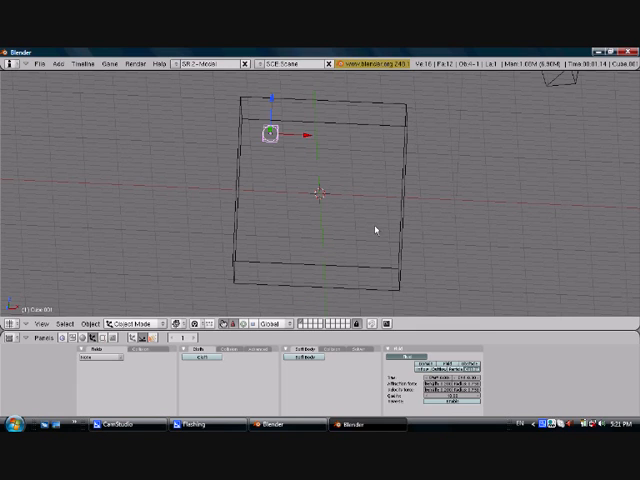
{"action": "mouse_move", "coordinate": [331, 243]}
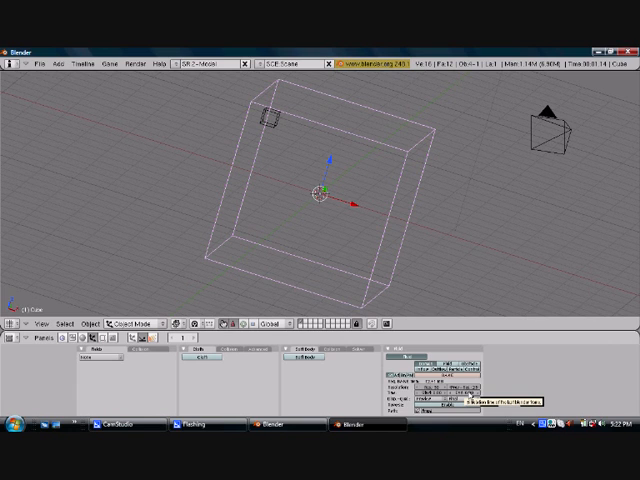
{"action": "mouse_move", "coordinate": [341, 300]}
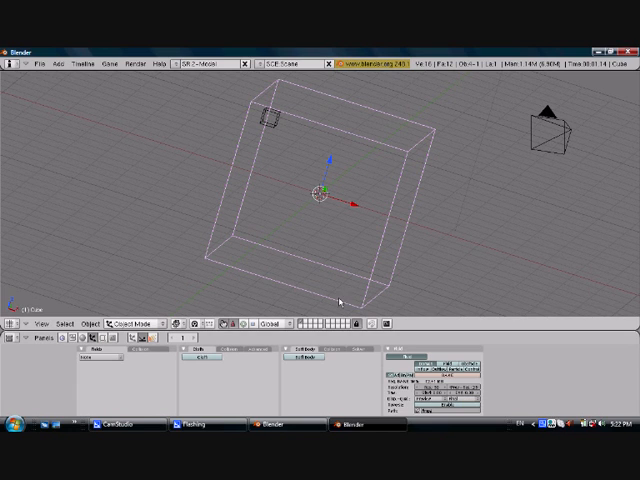
{"action": "mouse_move", "coordinate": [356, 220]}
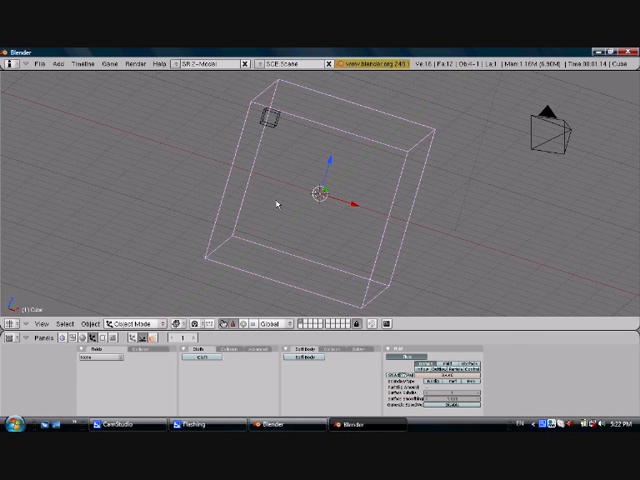
{"action": "mouse_move", "coordinate": [277, 203]}
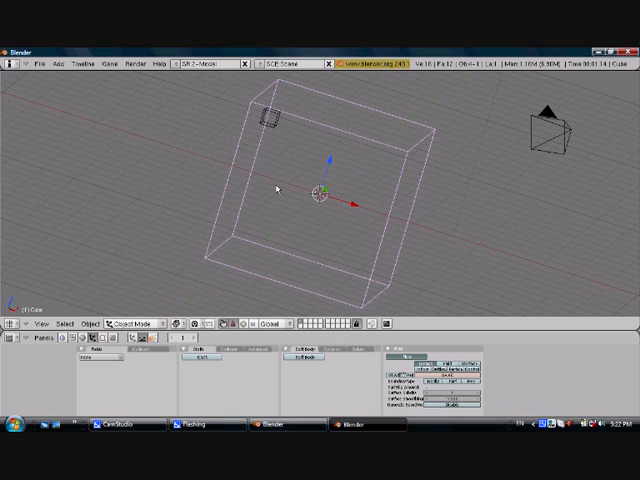
{"action": "mouse_move", "coordinate": [435, 405]}
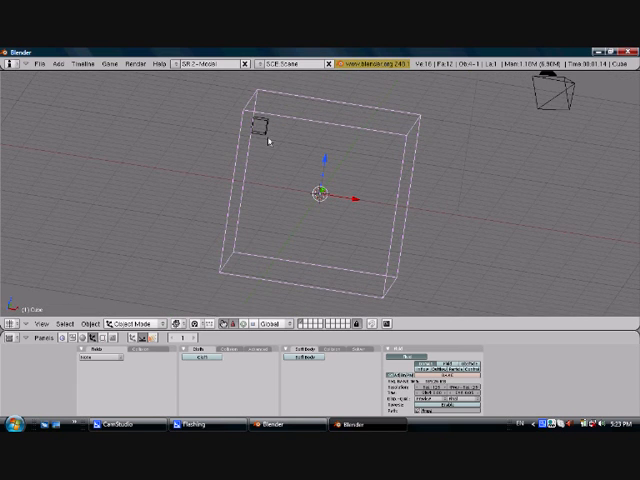
Step: Select the domain box in the viewport to bake its fluid simulation
{"action": "left_click", "coordinate": [264, 126]}
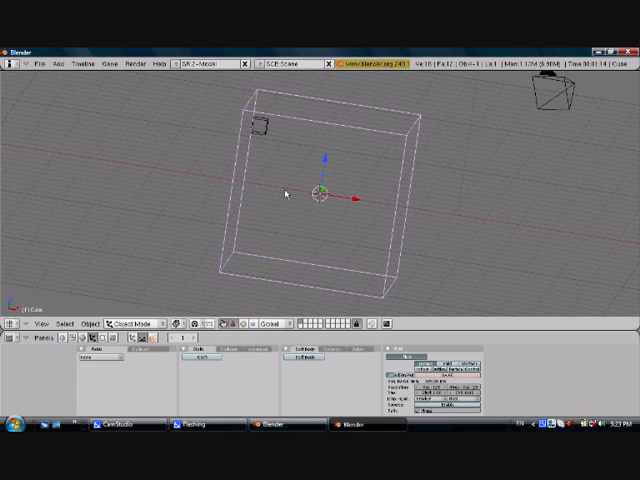
{"action": "mouse_move", "coordinate": [128, 196]}
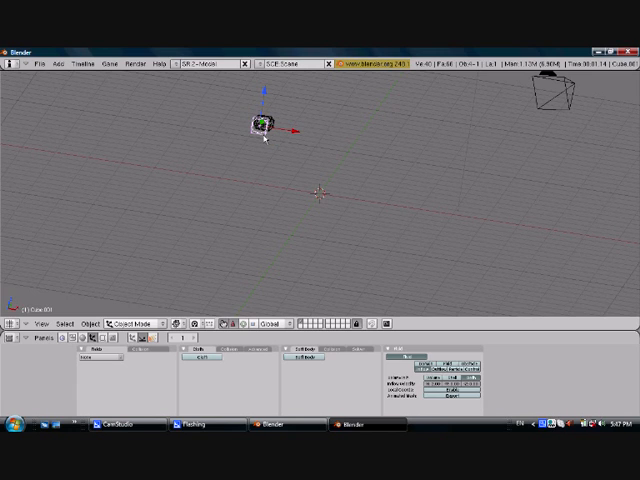
{"action": "mouse_move", "coordinate": [314, 124]}
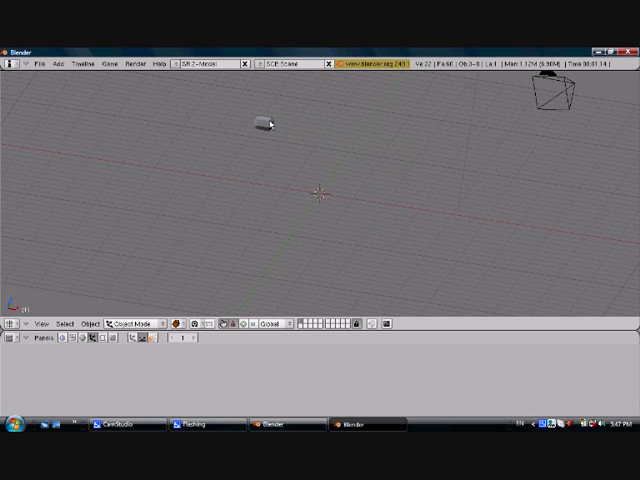
Step: Select the inflow cube Cube.001 so it can be erased from the scene
{"action": "left_click", "coordinate": [262, 125]}
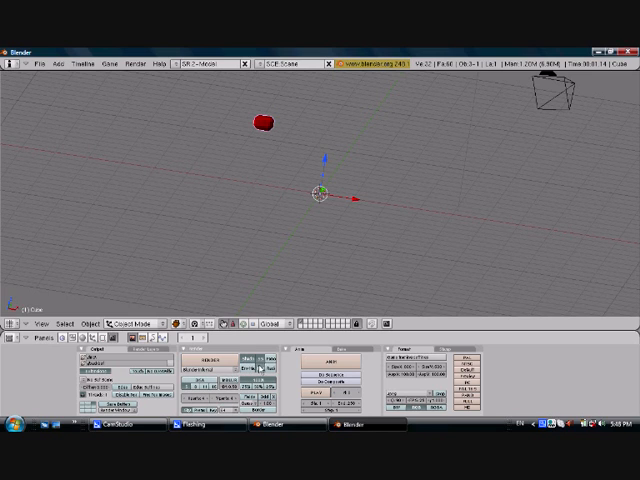
Step: Give the baked fluid a red material in the Shading buttons
{"action": "left_click", "coordinate": [248, 358]}
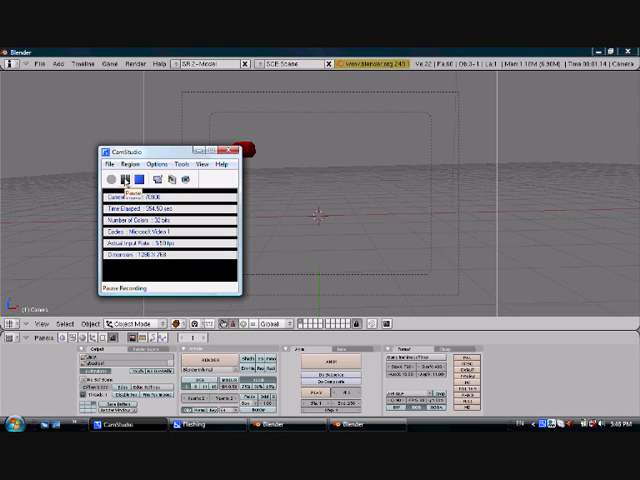
Step: Pause the CamStudio screen recording of the Blender session
{"action": "left_click", "coordinate": [113, 175]}
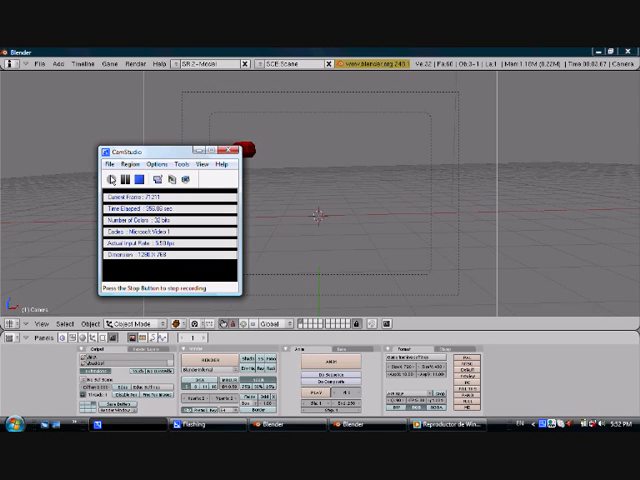